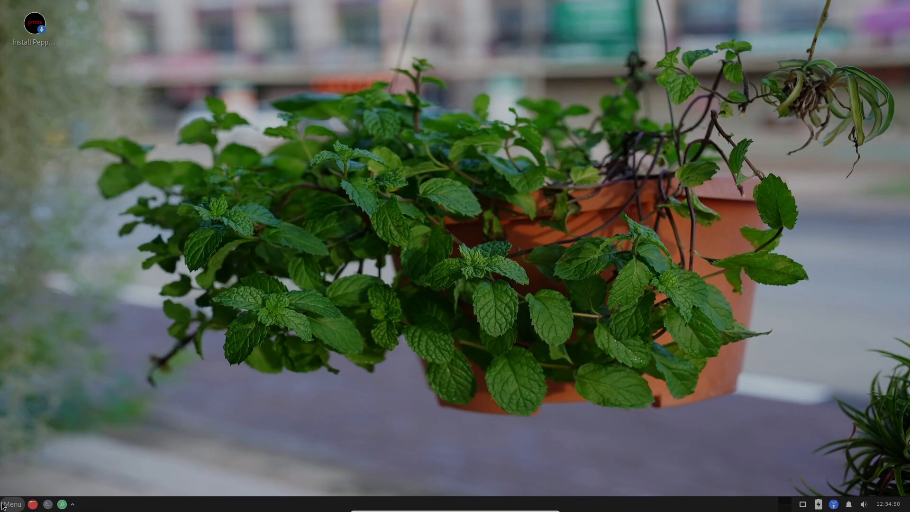
Step: Run neofetch in a Linux Lite terminal showing version 7.4 on VirtualBox, then exit it
left_click(11, 504)
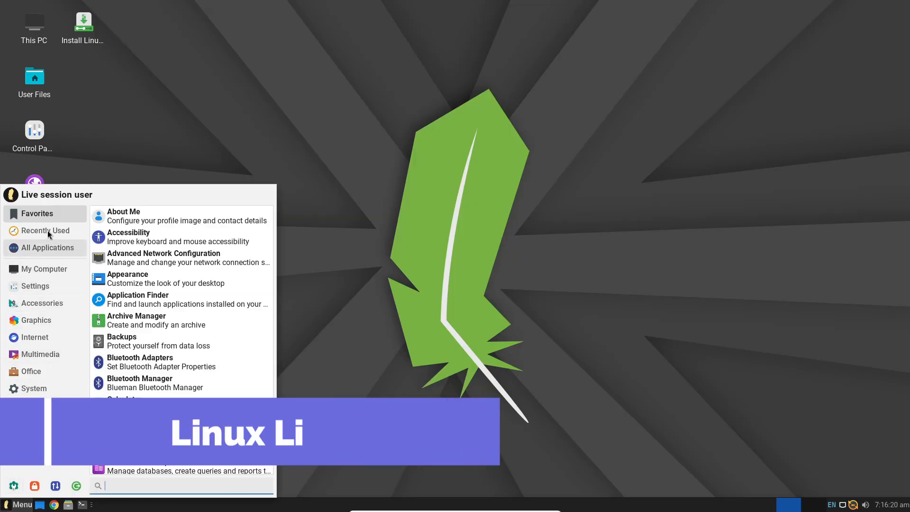
left_click(35, 336)
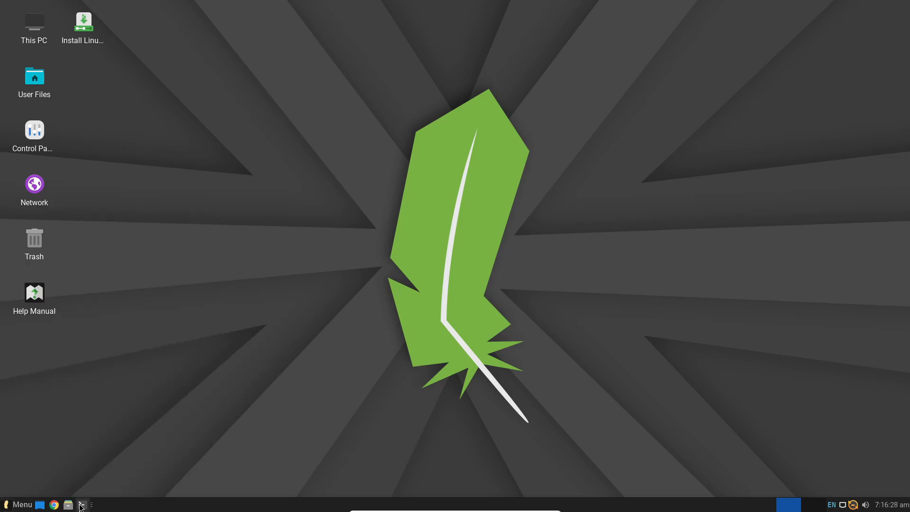
left_click(81, 504)
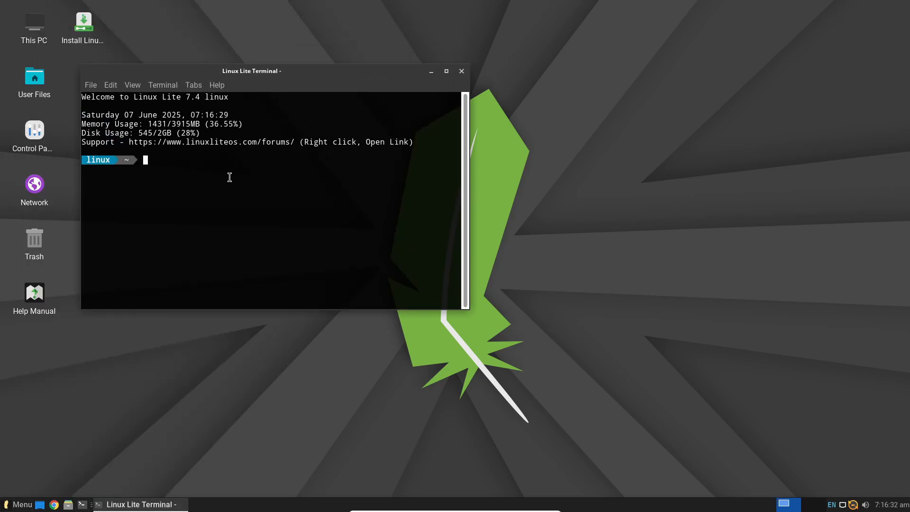
type("neofetch")
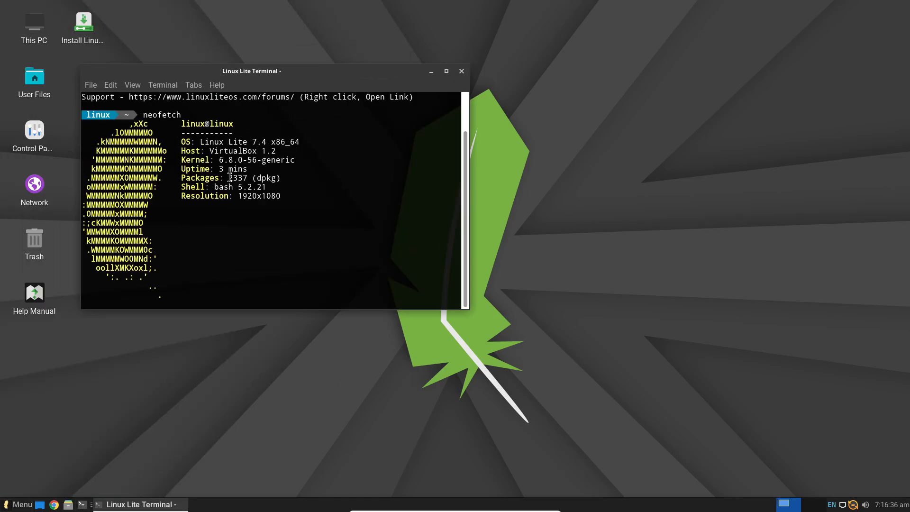
mouse_move(257, 203)
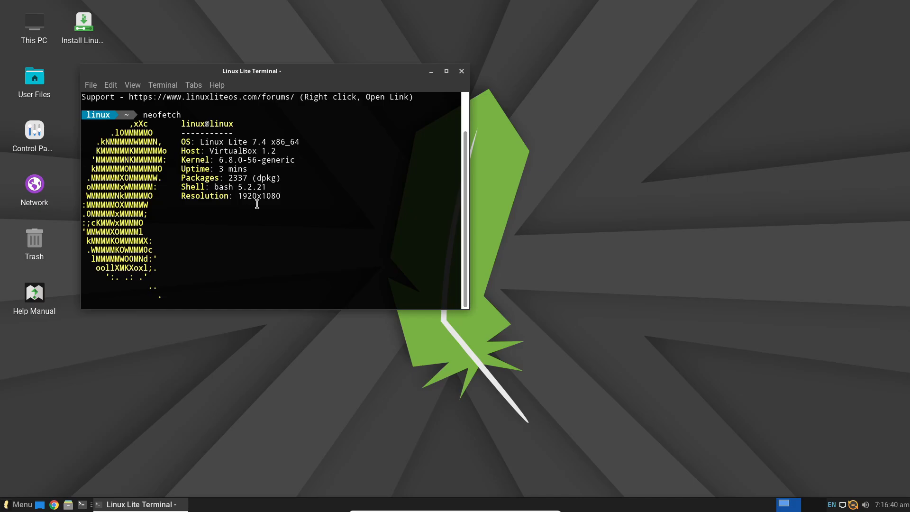
key("Return")
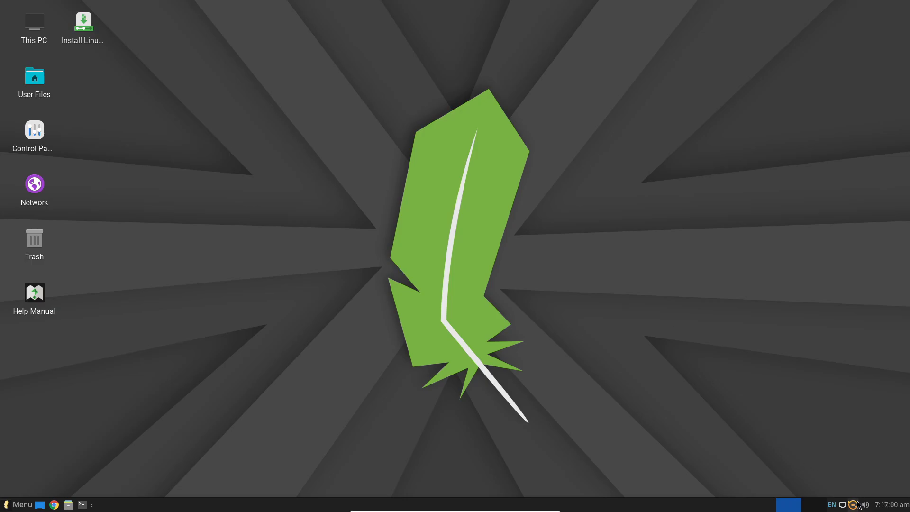
mouse_move(115, 367)
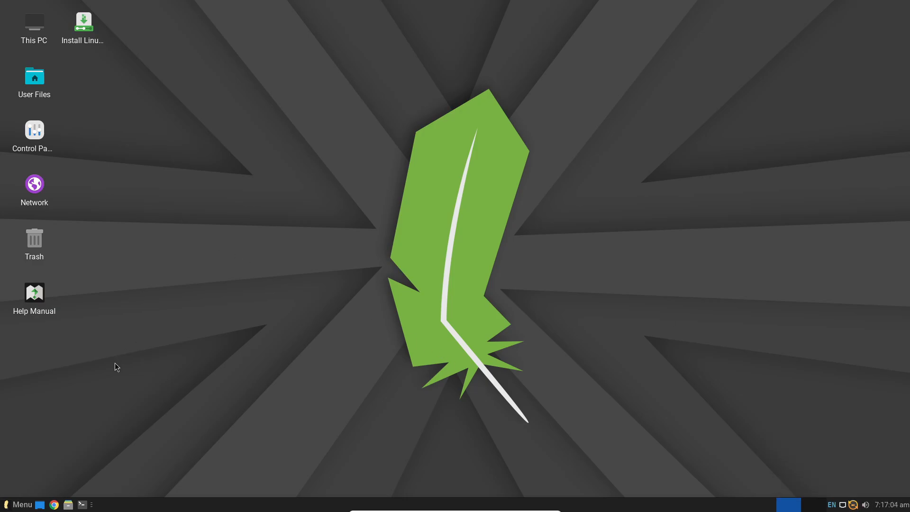
Step: Launch Google Chrome and search Google for 'linux lite'
left_click(18, 504)
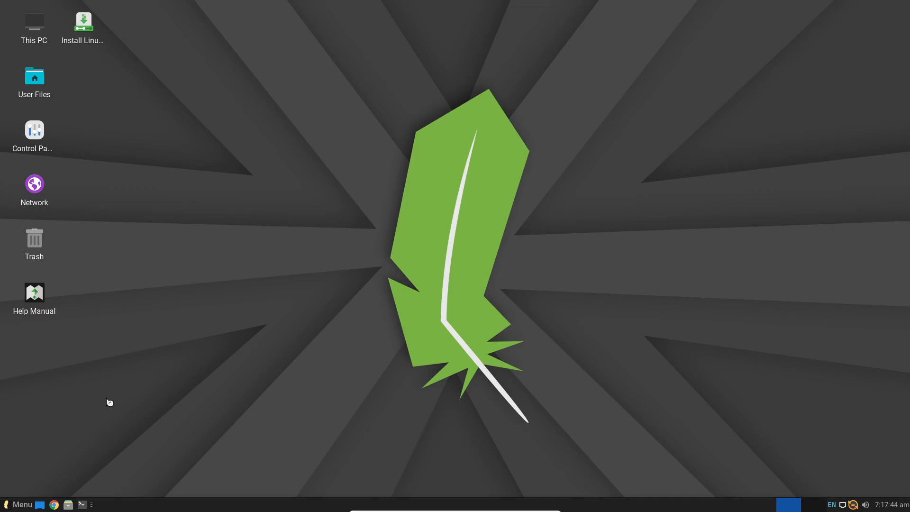
type("linux lite")
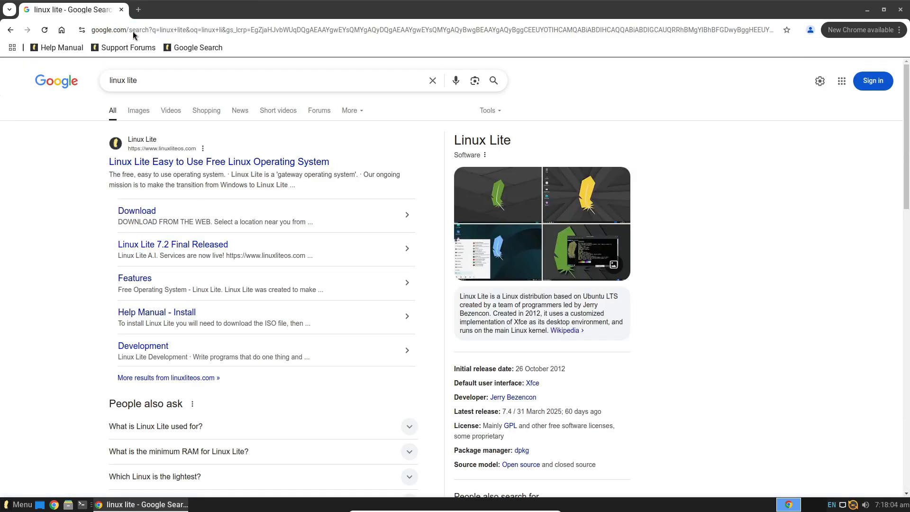
Step: Follow the Download sitelink under the linuxliteos.com search result
left_click(136, 210)
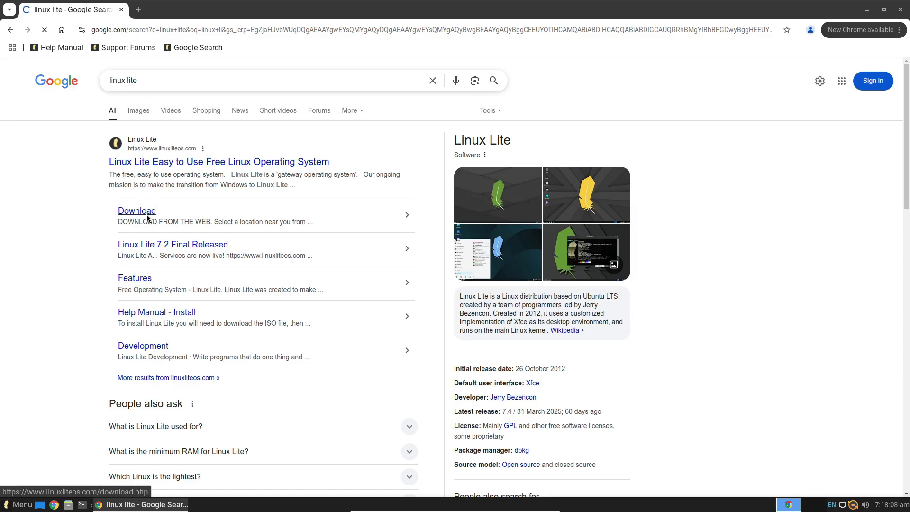
left_click(136, 210)
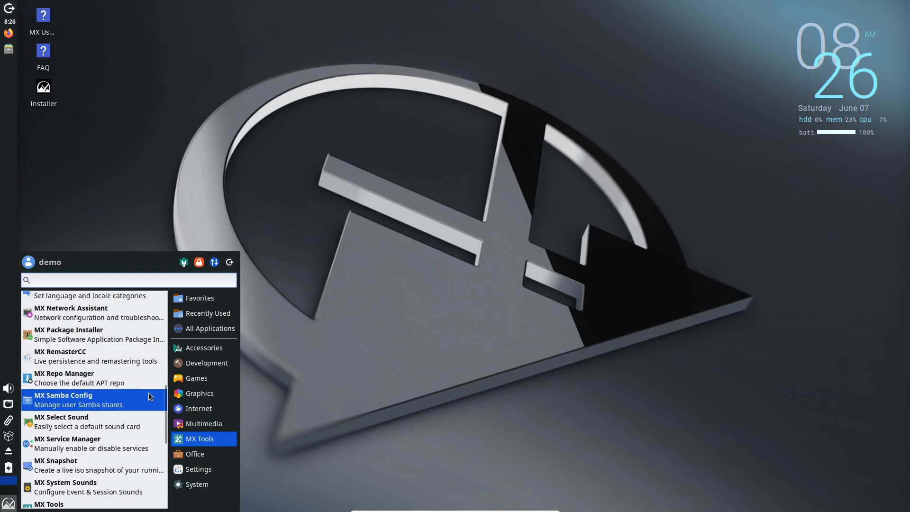
Step: Browse the Downloads folder in Thunar, then quit Firefox from its main menu
left_click(199, 408)
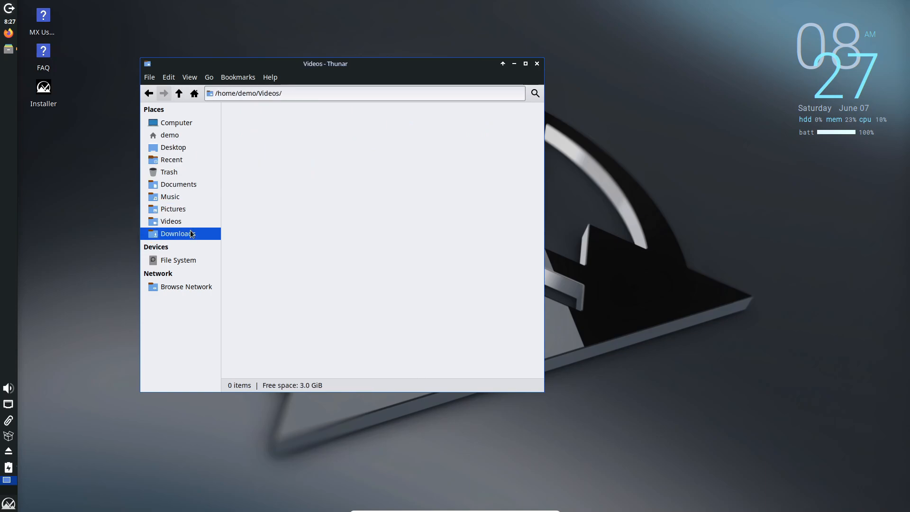
left_click(512, 63)
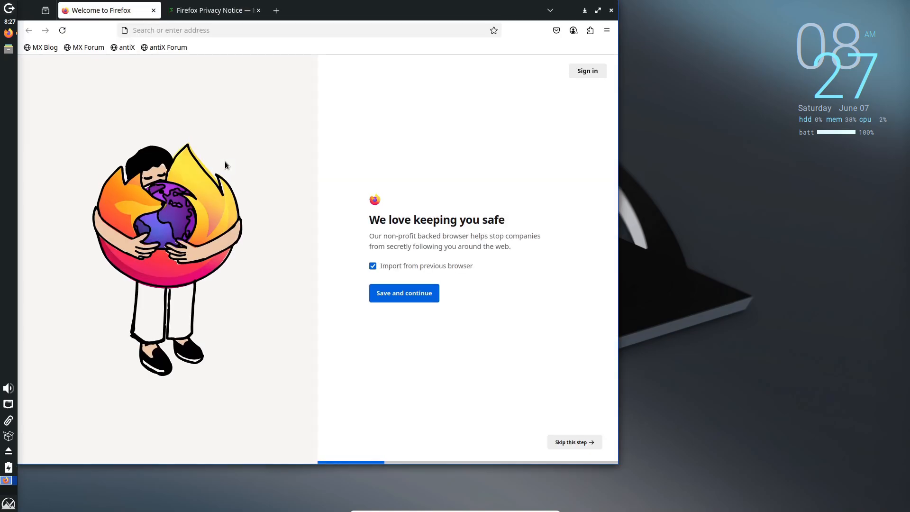
left_click(607, 31)
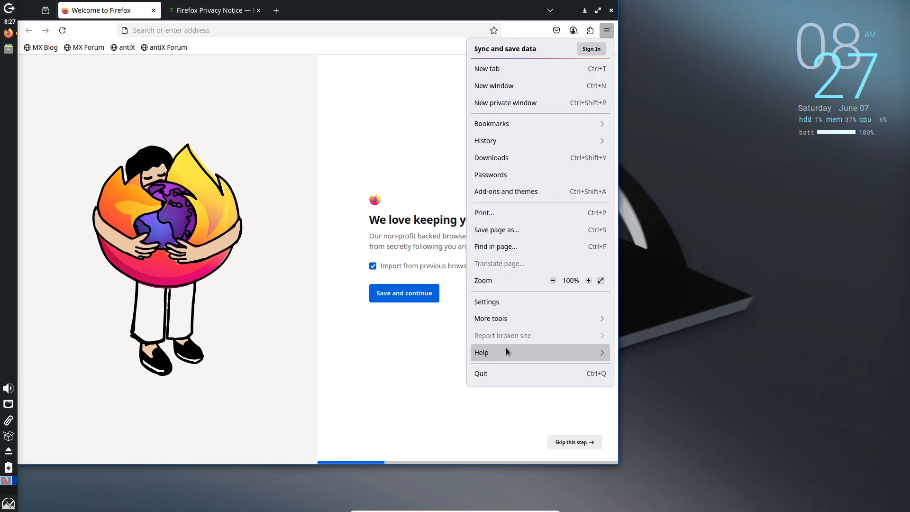
left_click(610, 10)
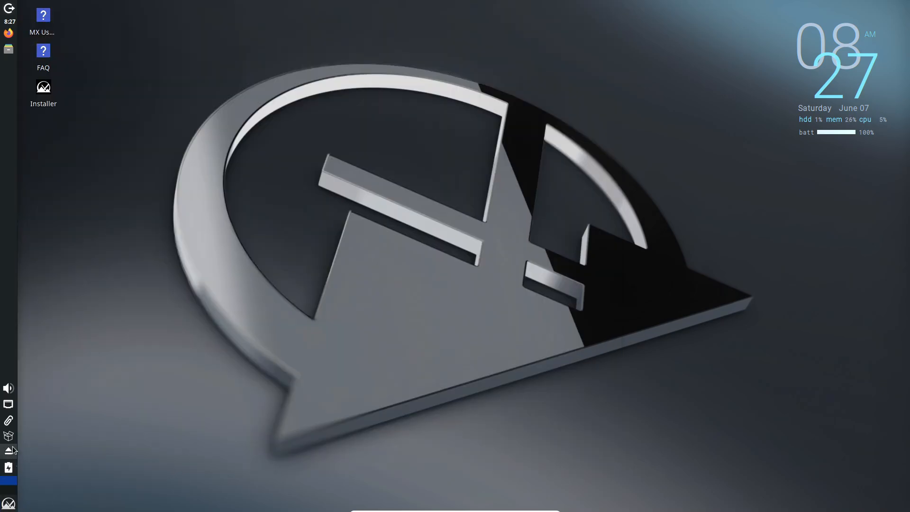
left_click(8, 420)
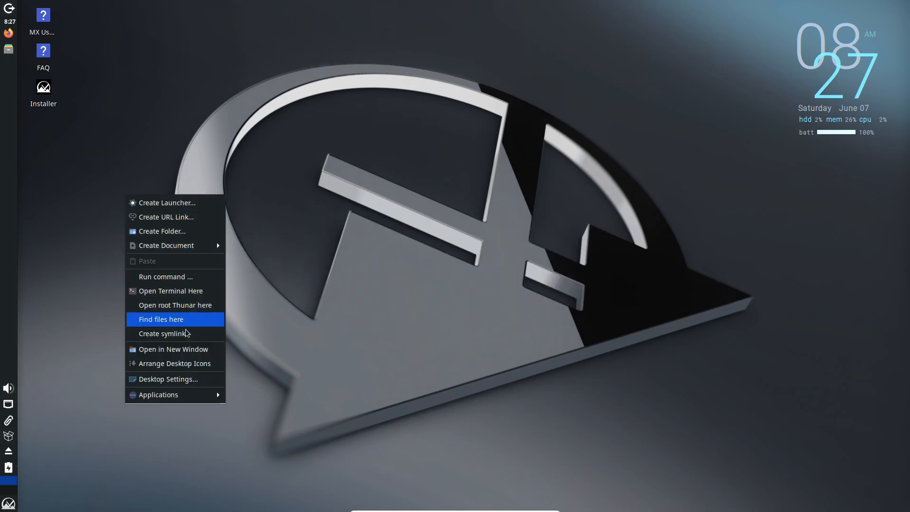
left_click(158, 395)
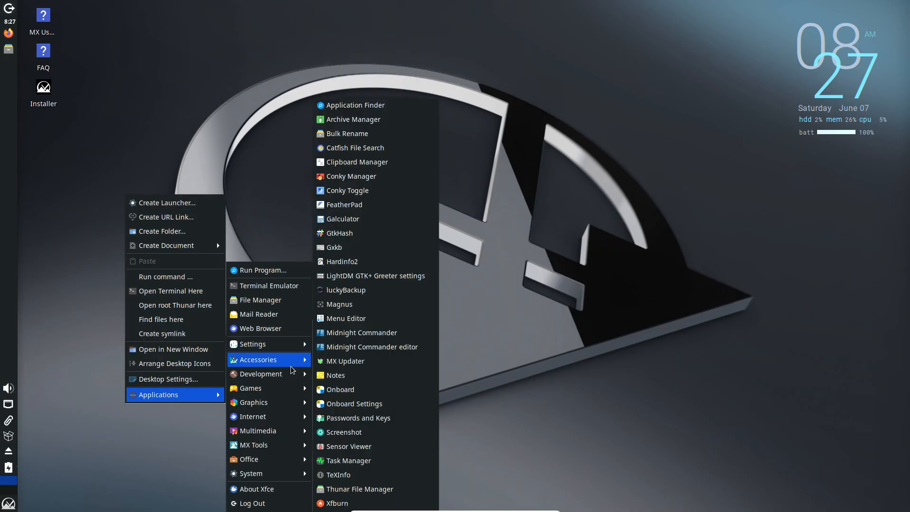
mouse_move(250, 460)
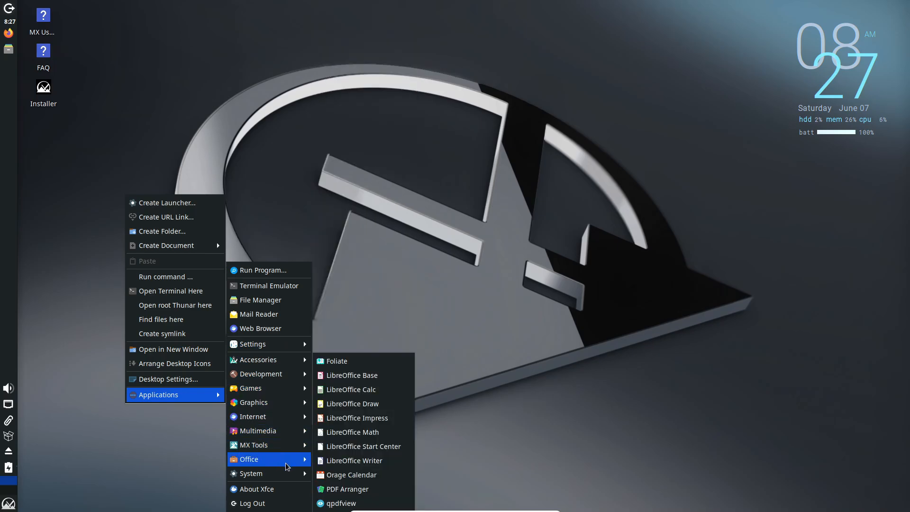
left_click(150, 98)
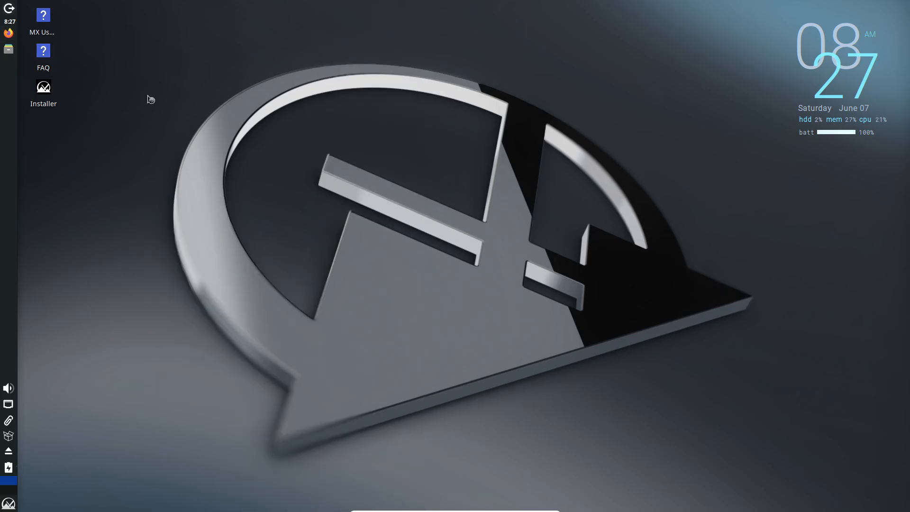
left_click(8, 33)
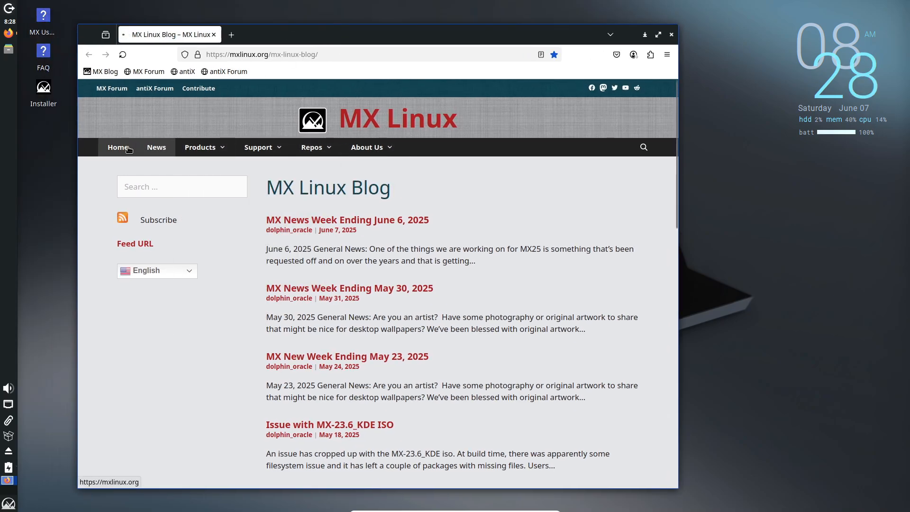
Step: Open the MX Linux home page and then its Download page
left_click(117, 147)
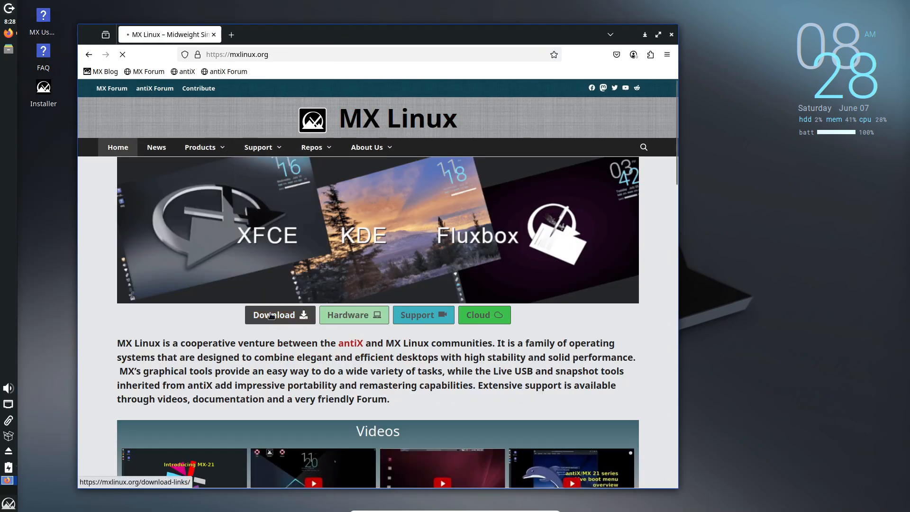
left_click(273, 315)
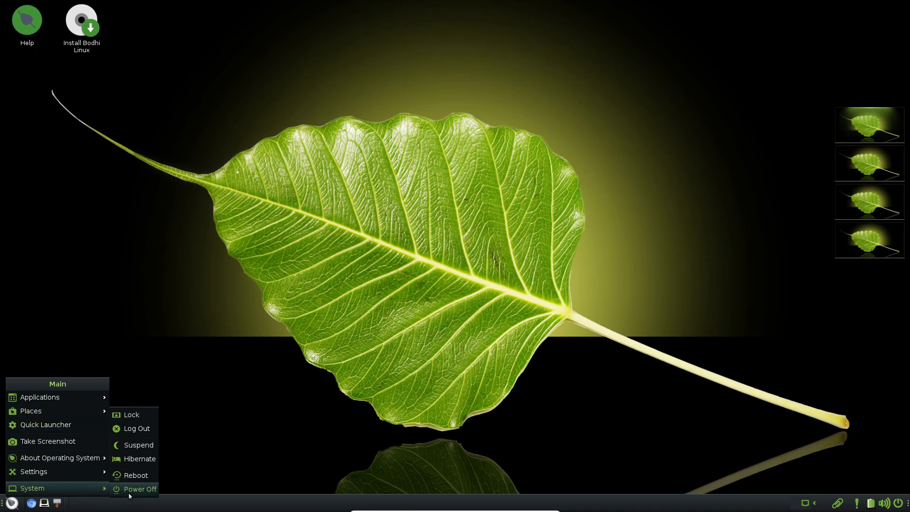
Step: Check clipboard history, open the home folder, browse System Tools, then close the menu
left_click(837, 504)
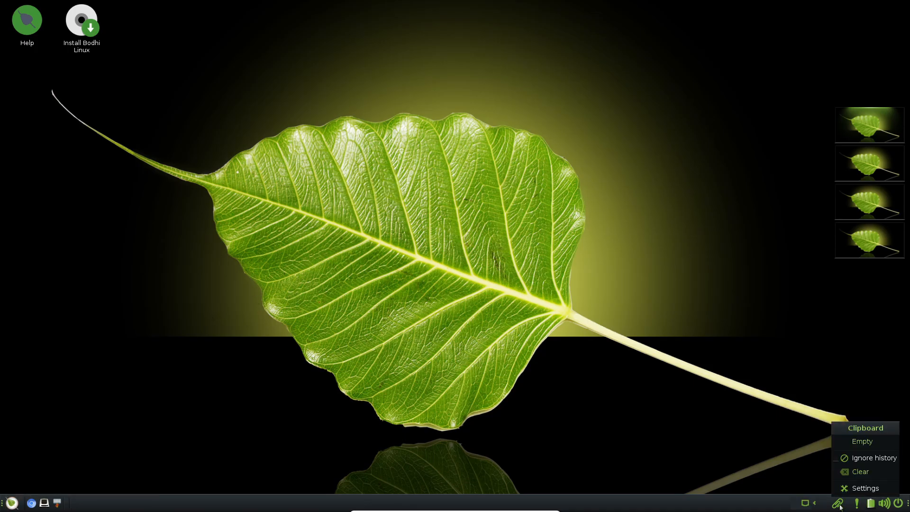
left_click(884, 502)
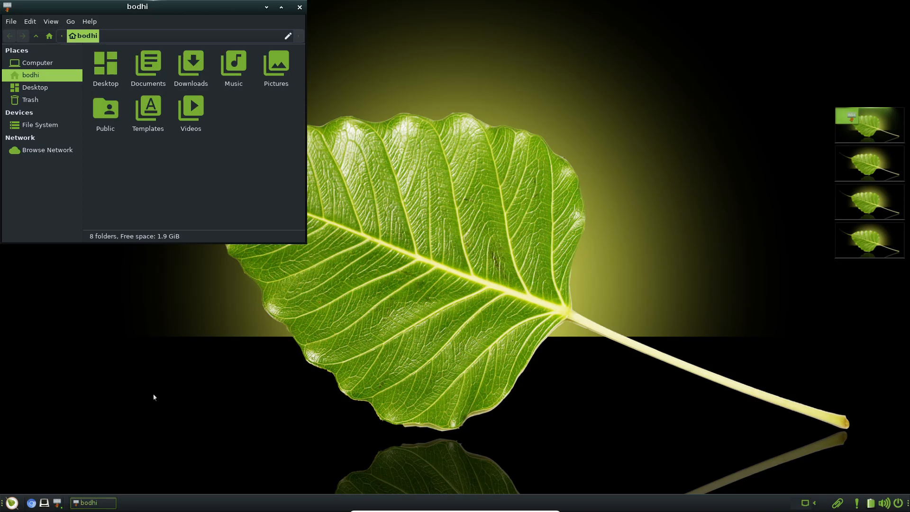
left_click(39, 125)
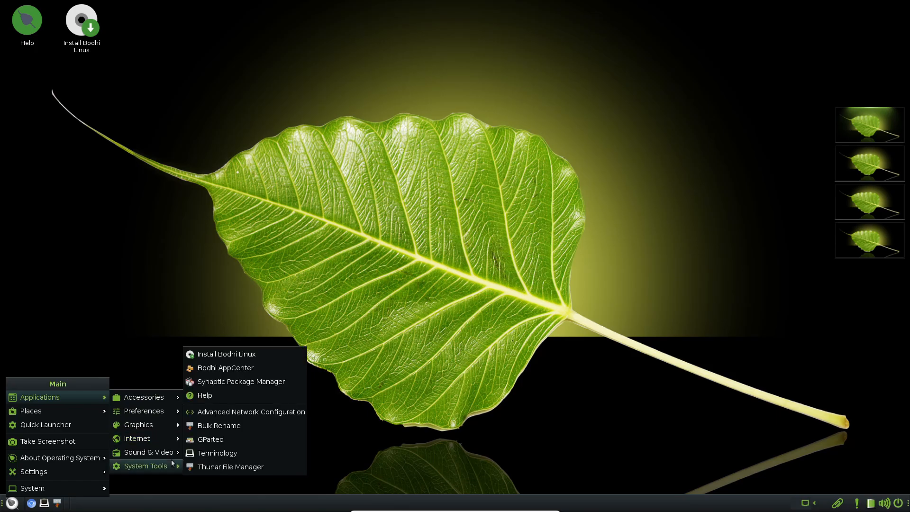
left_click(239, 365)
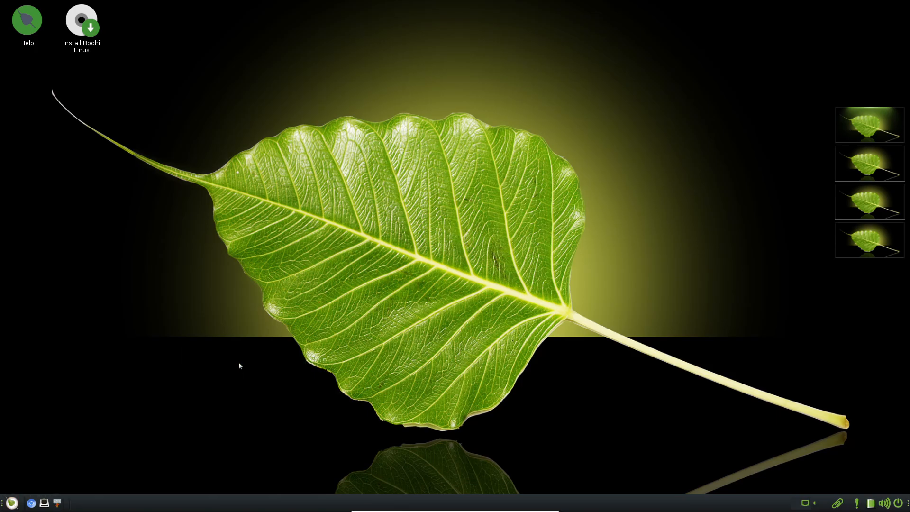
mouse_move(227, 287)
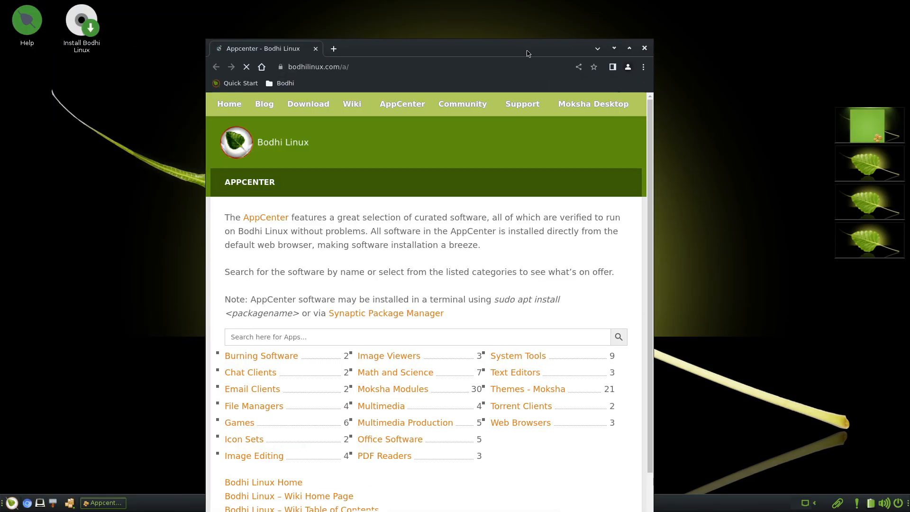
Step: Close the Appcenter tab, search 'bodhi linux', and review the Bodhi 7.0.0 download page
left_click(333, 48)
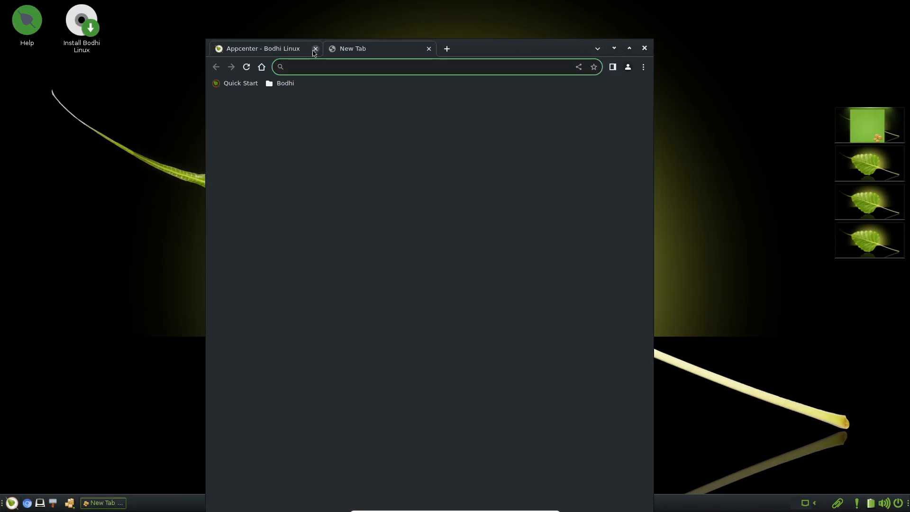
type("bodhi")
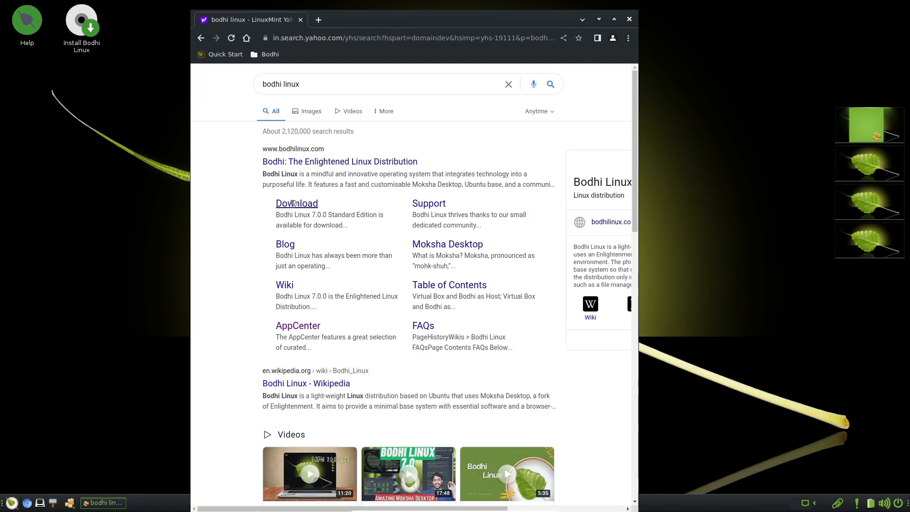
left_click(296, 203)
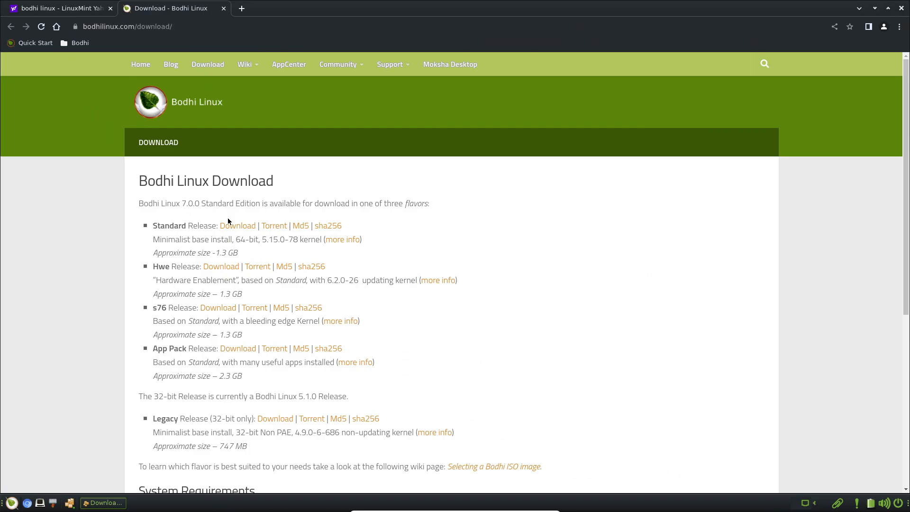
scroll("down", 3)
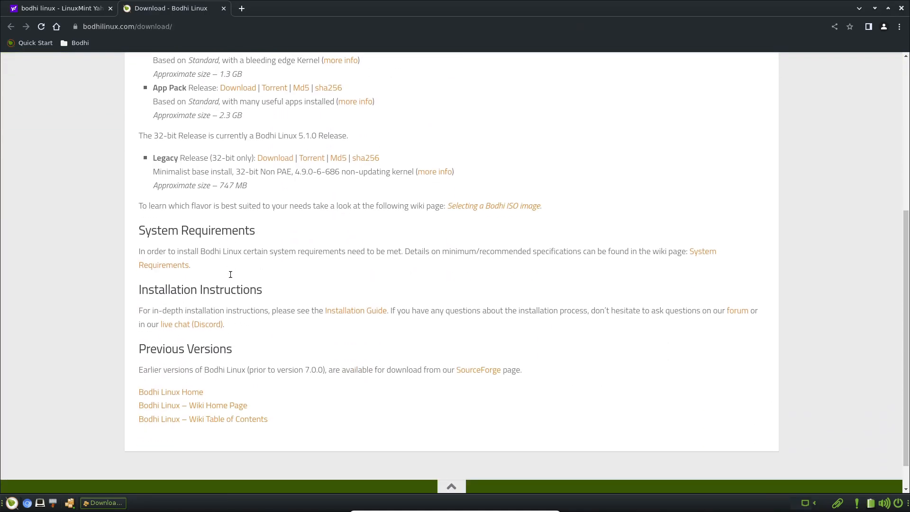
left_click(478, 370)
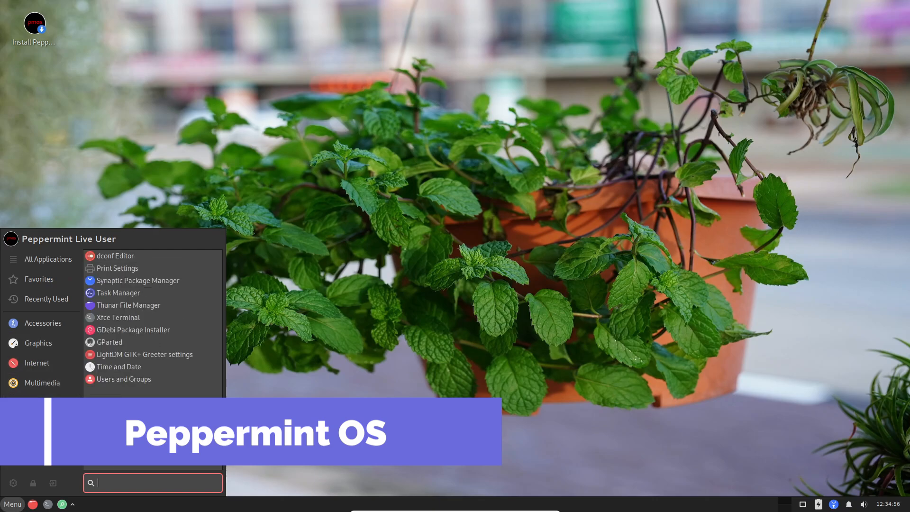
Step: Browse the System and Settings categories in the Peppermint OS application menu
left_click(37, 403)
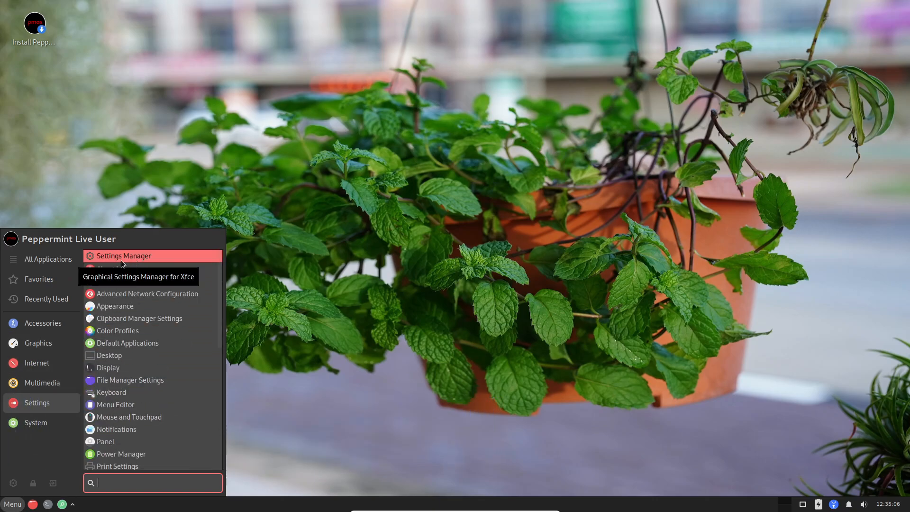
left_click(124, 256)
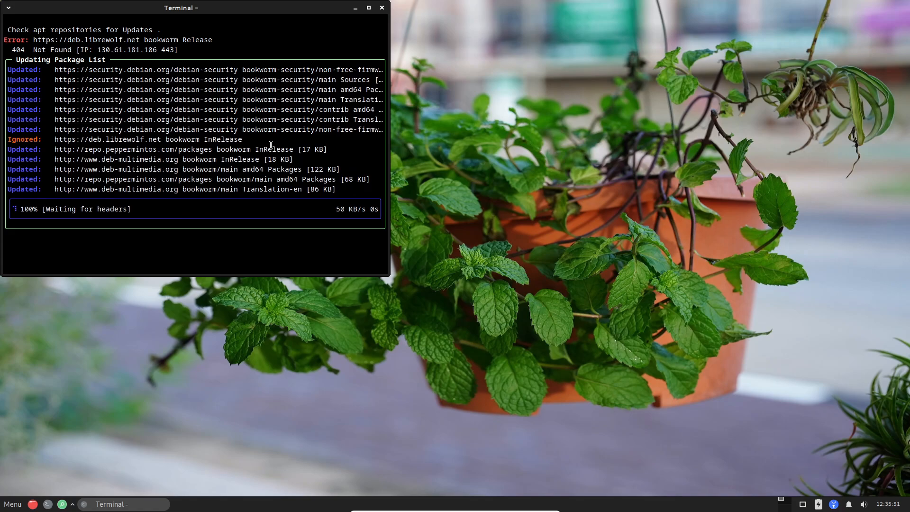
mouse_move(312, 108)
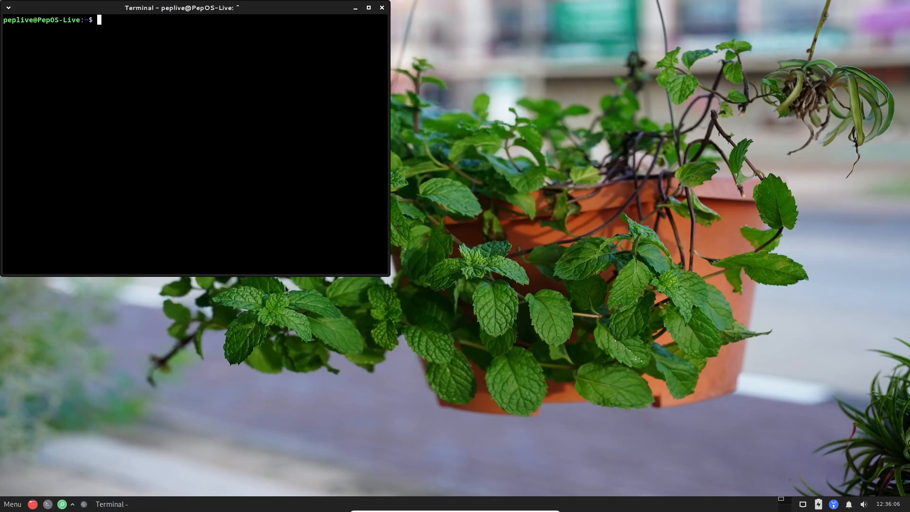
Step: After apt update finishes, browse the Internet and Accessories menu categories
left_click(12, 504)
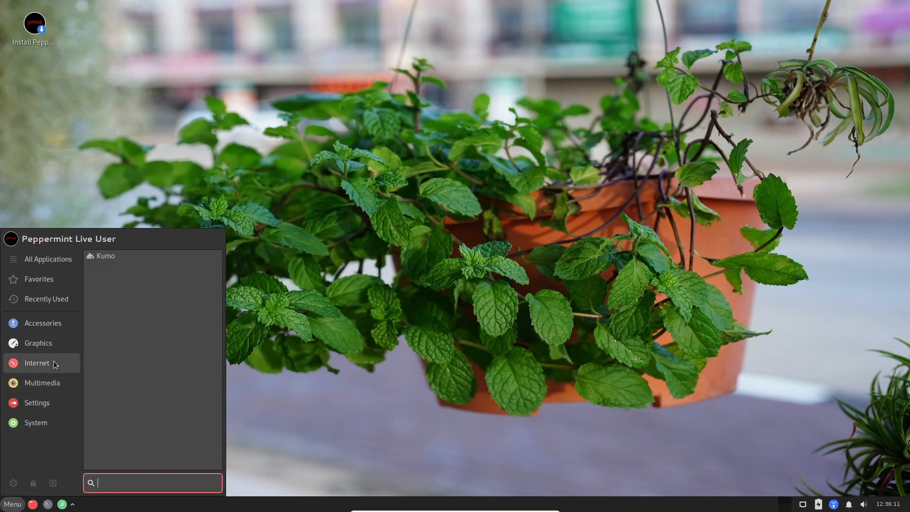
left_click(105, 255)
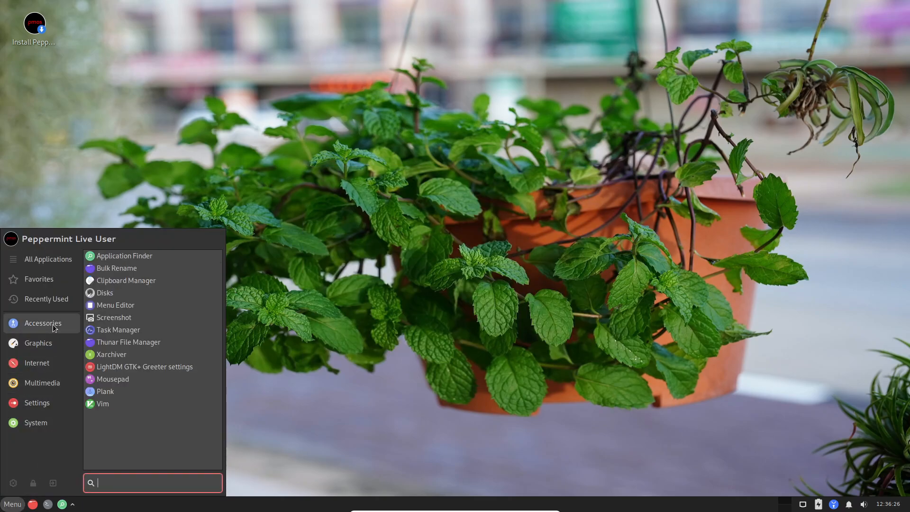
left_click(49, 259)
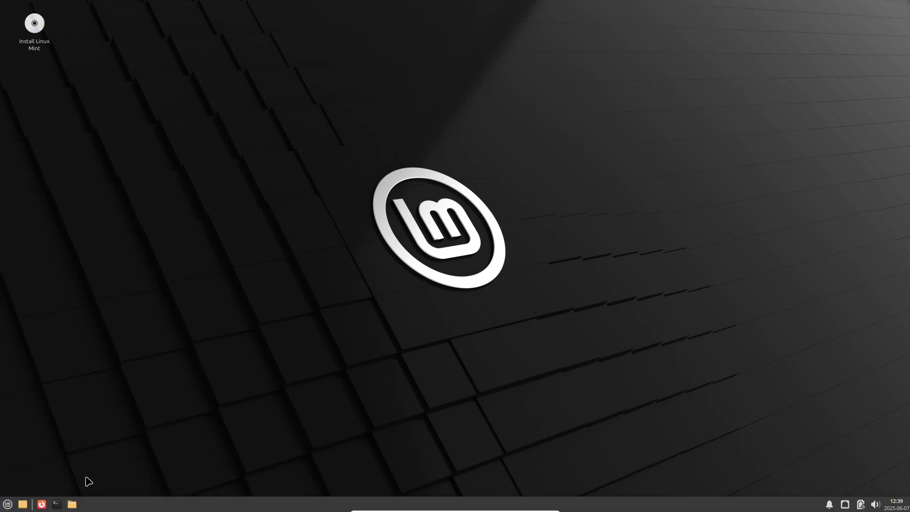
Step: Run neofetch showing Mint 22.1 with Xfce 4.18, then open Thunar
left_click(56, 504)
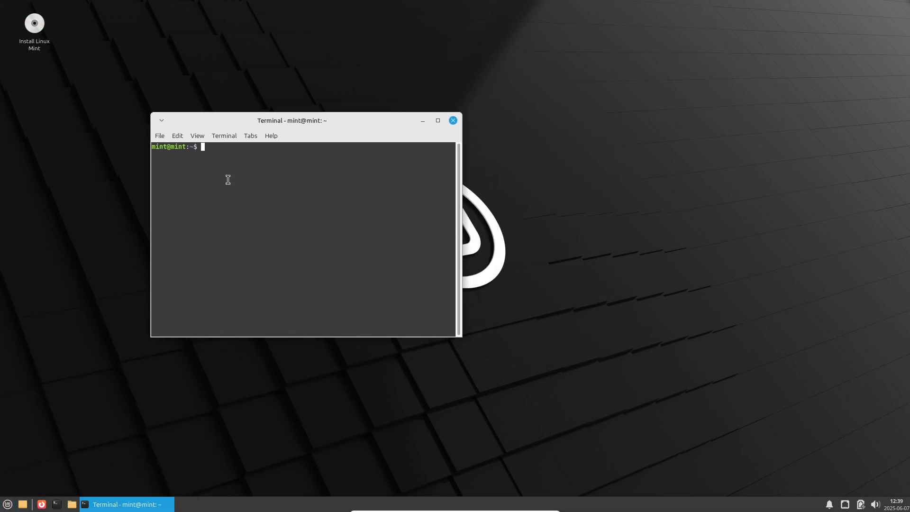
type("neofetch")
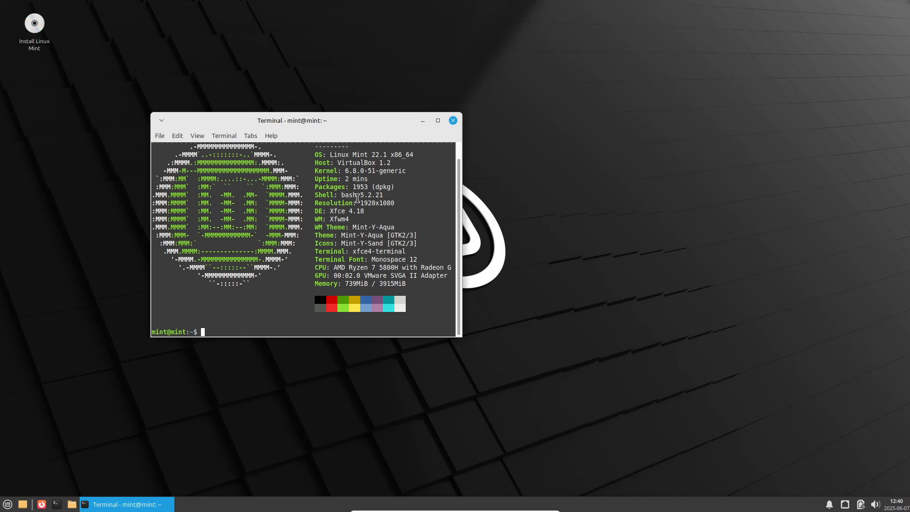
mouse_move(364, 224)
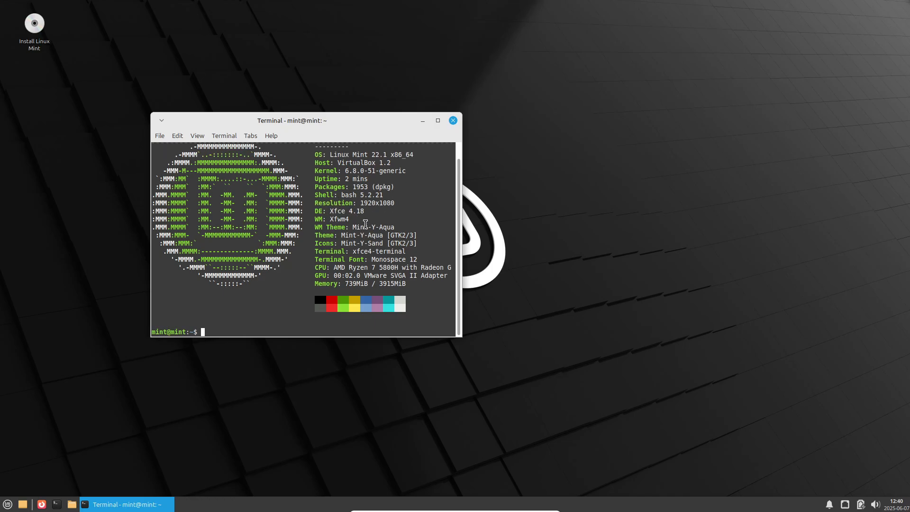
left_click(876, 504)
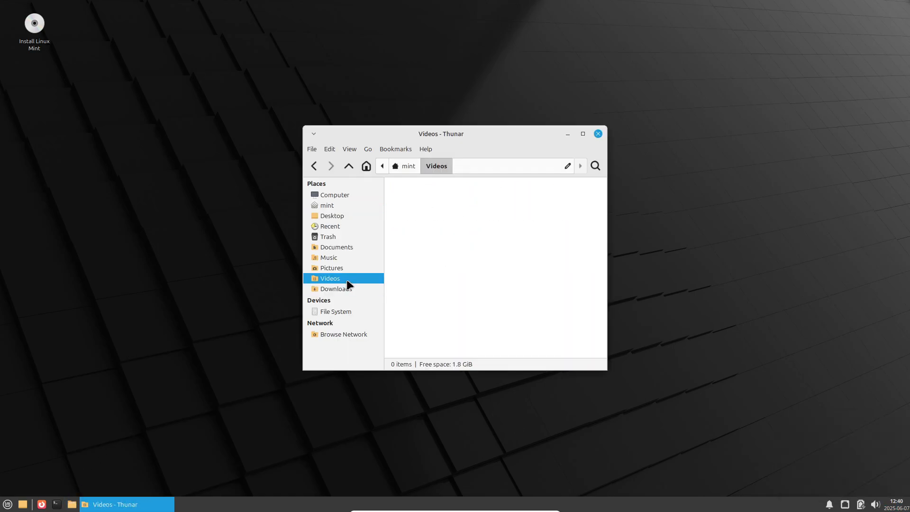
Step: Close Thunar, browse the Whisker menu's Settings and System categories, then dismiss the menu
left_click(343, 333)
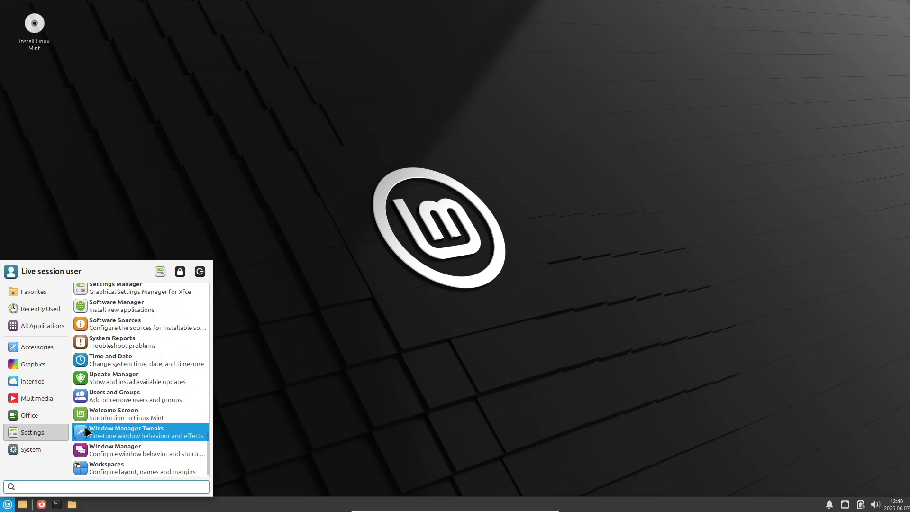
left_click(30, 448)
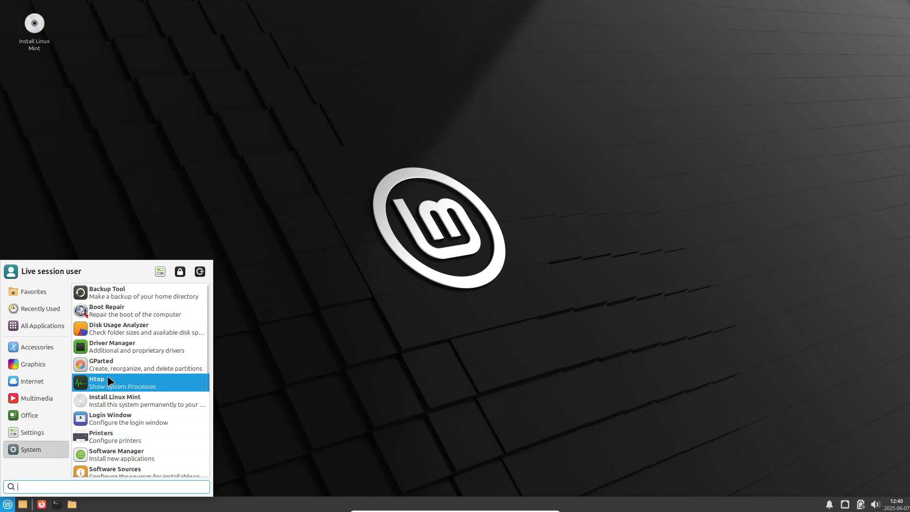
left_click(33, 291)
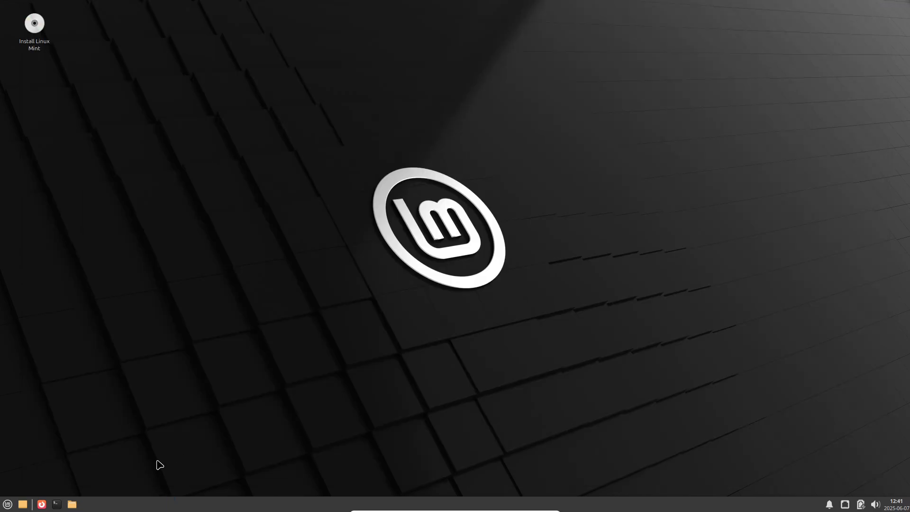
mouse_move(151, 382)
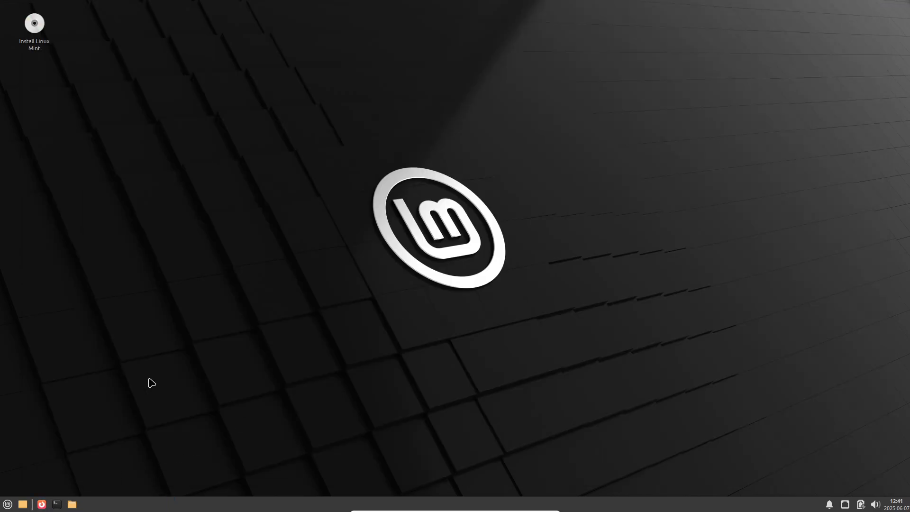
Step: In Firefox, search 'linux mint' and open the linuxmint.com download page
left_click(41, 503)
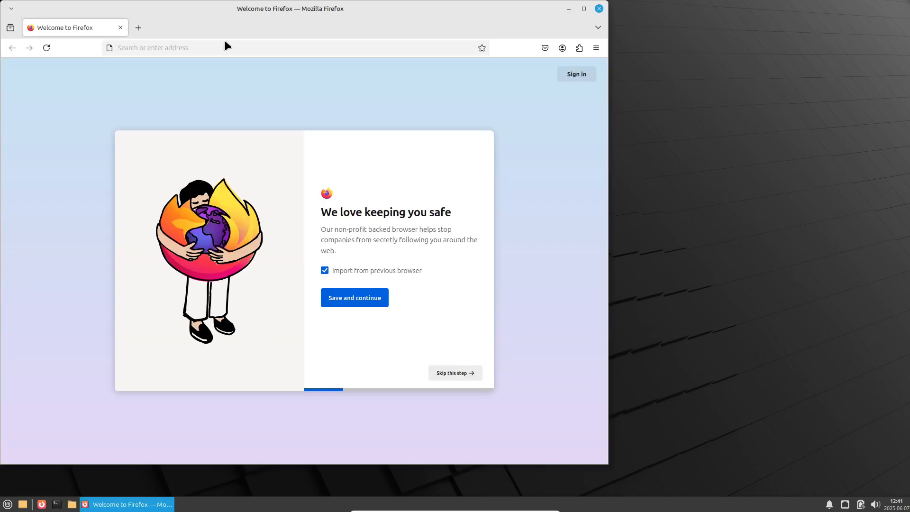
type("linux mint")
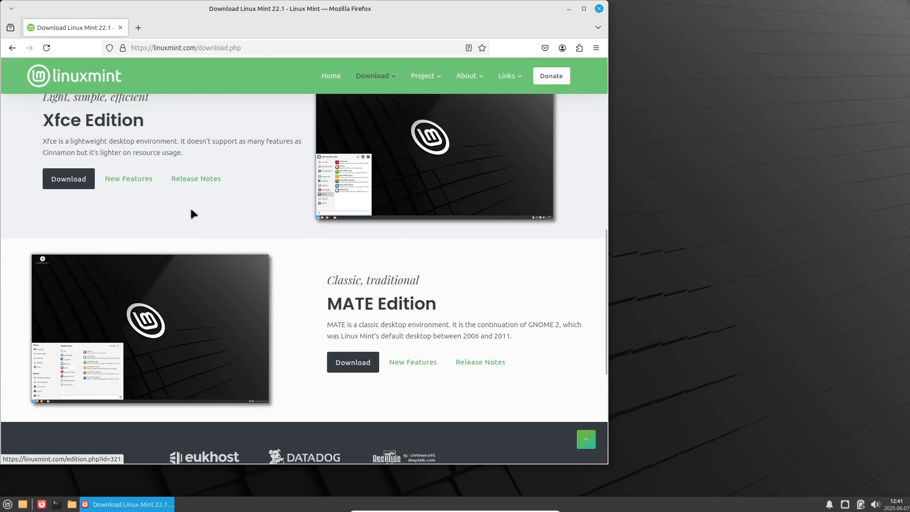
left_click(67, 178)
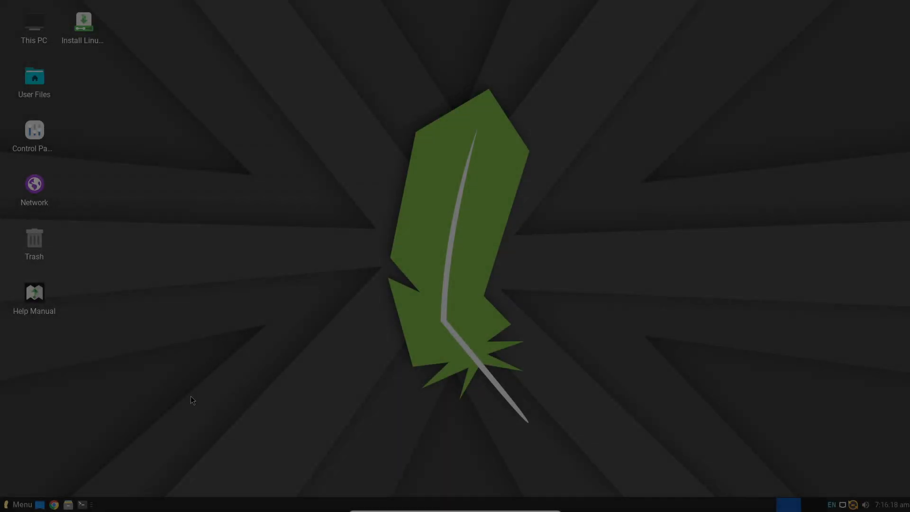
Step: Open Linux Lite's bottom-left Menu and show All Applications
left_click(20, 504)
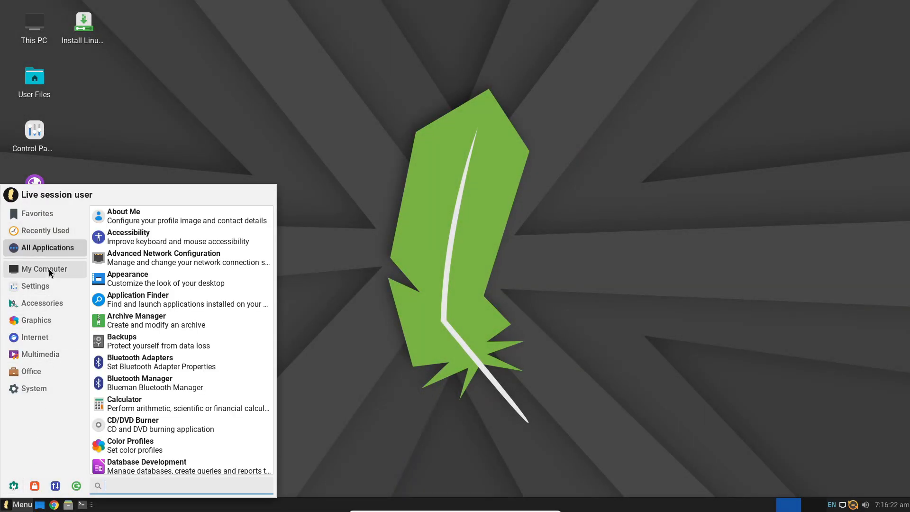
left_click(31, 371)
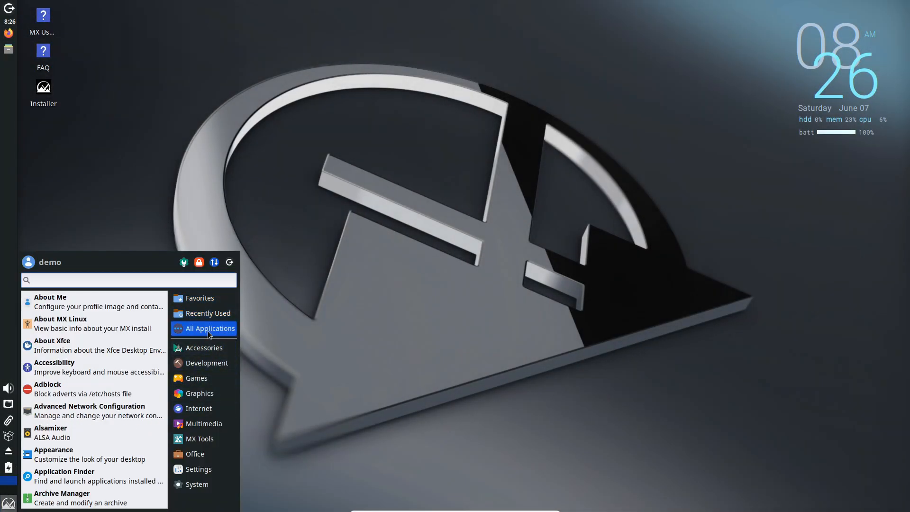
Step: Show All Applications in MX Linux's Whisker menu
left_click(204, 423)
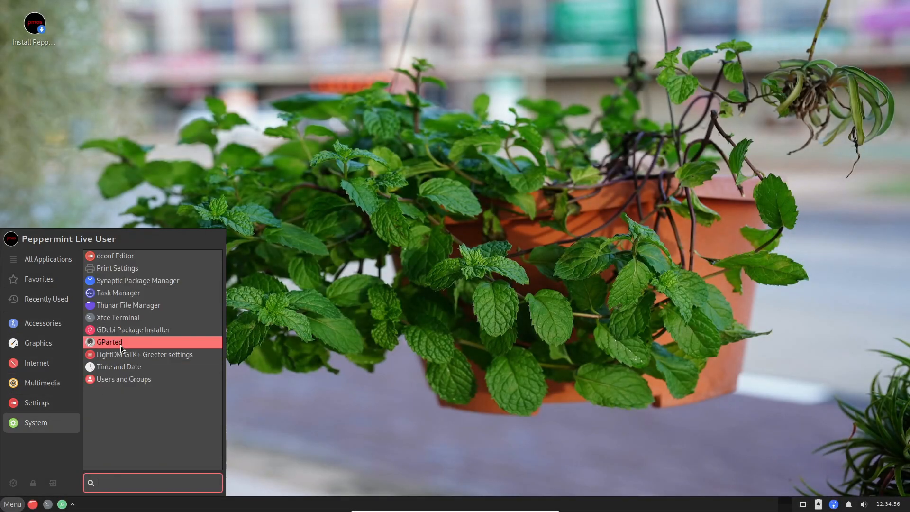
Step: Open the Whisker menu and view the Accessories and System categories, including GParted
left_click(37, 403)
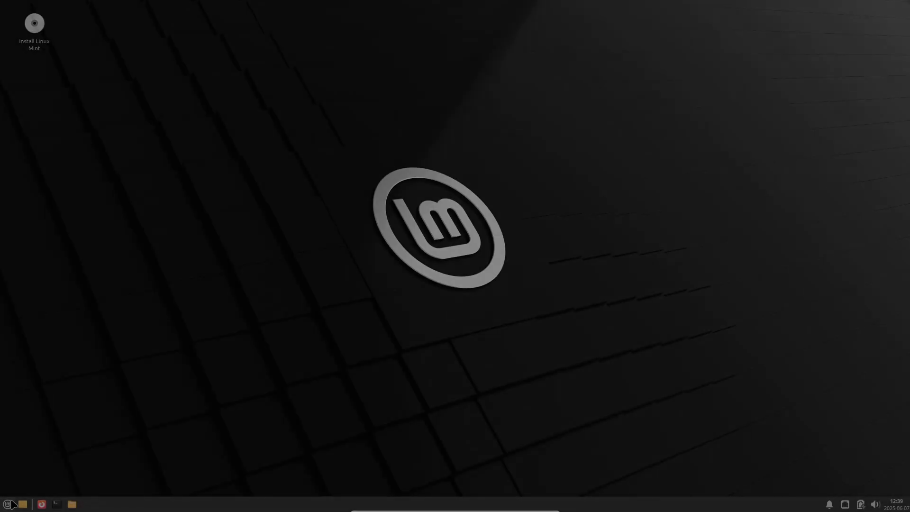
left_click(9, 504)
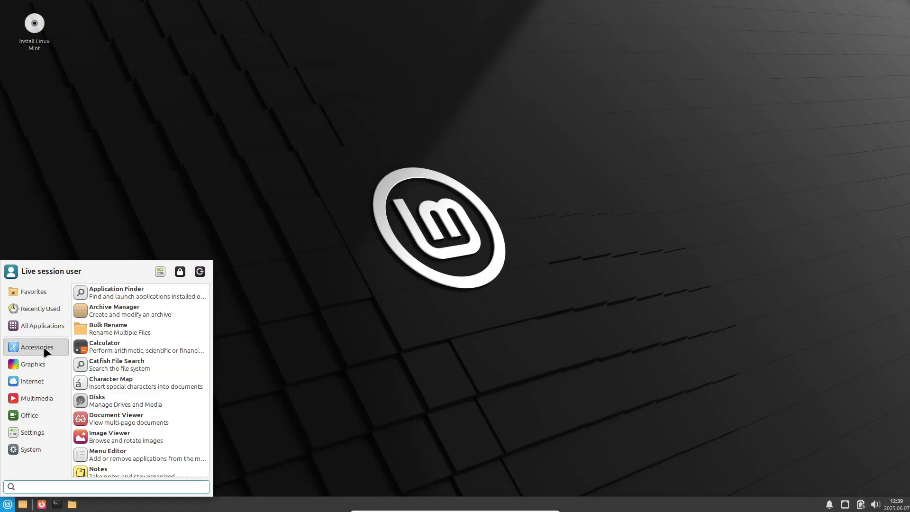
left_click(31, 449)
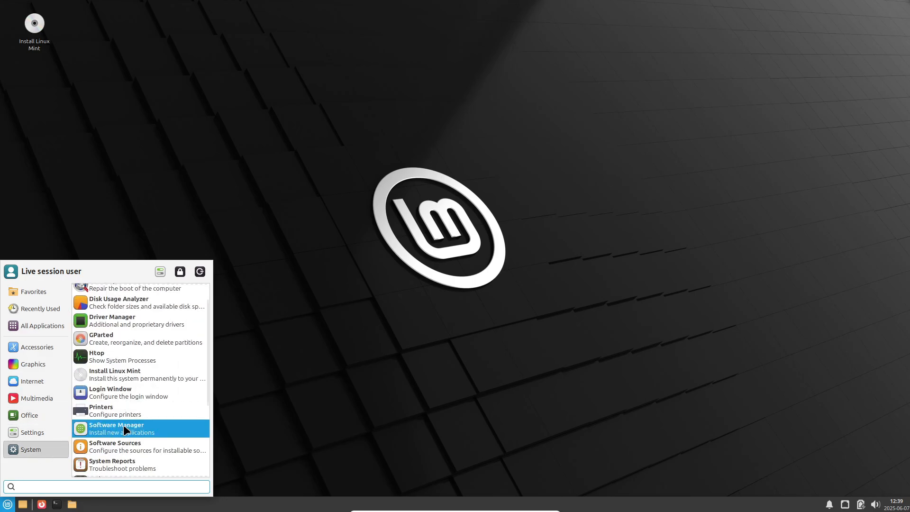